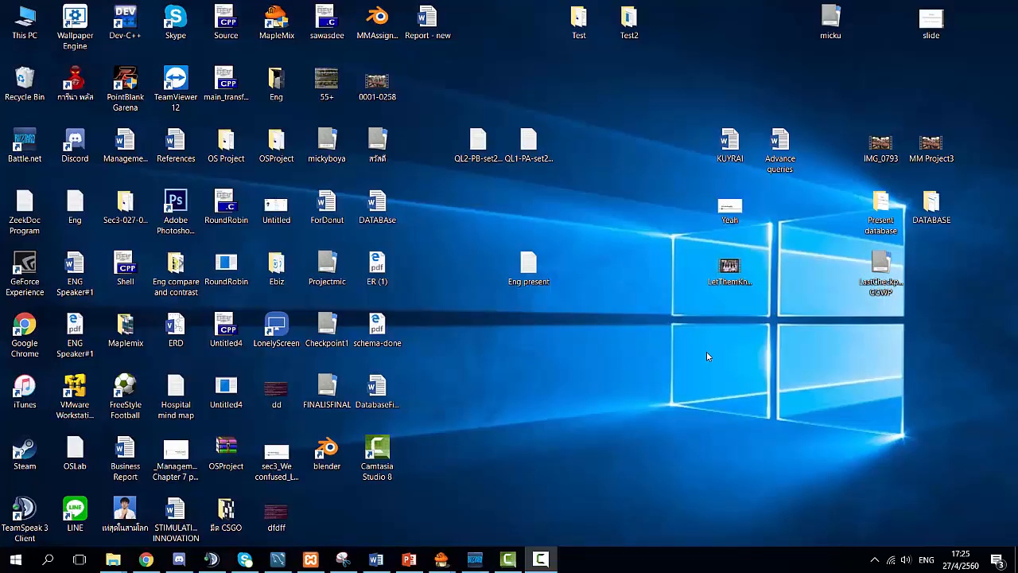
{"action": "mouse_move", "coordinate": [695, 379]}
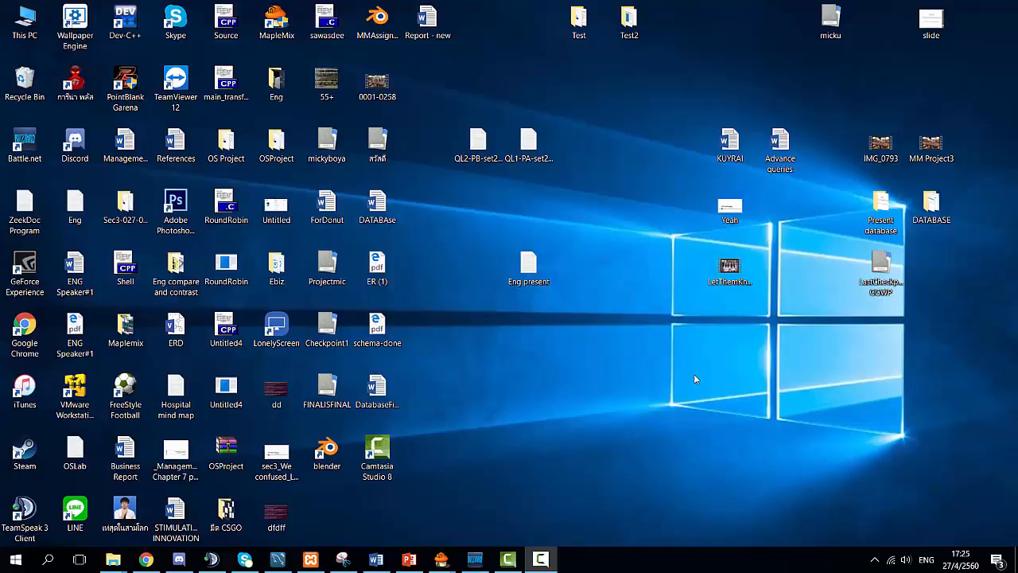
{"action": "mouse_move", "coordinate": [376, 497]}
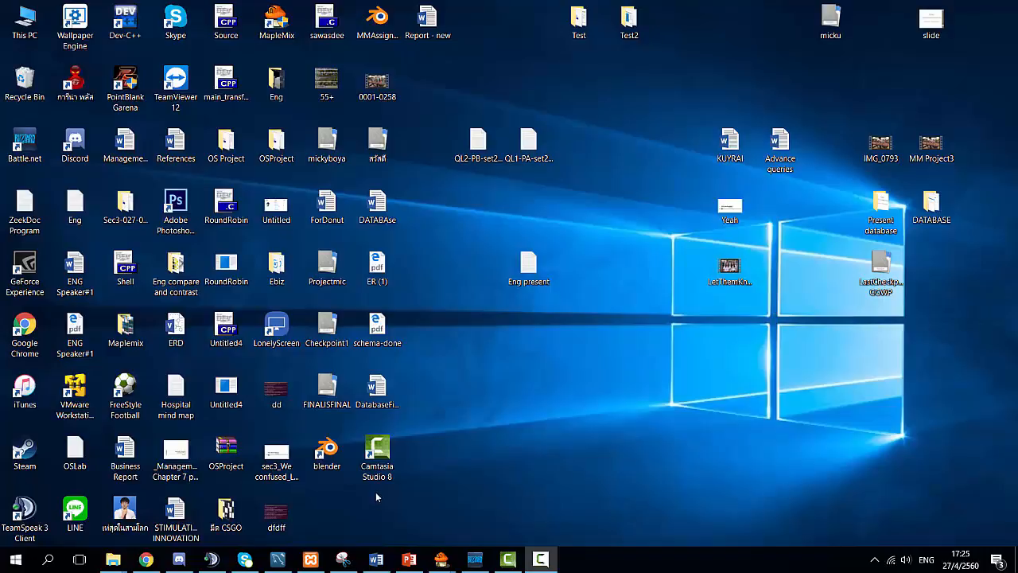
{"action": "mouse_move", "coordinate": [307, 559]}
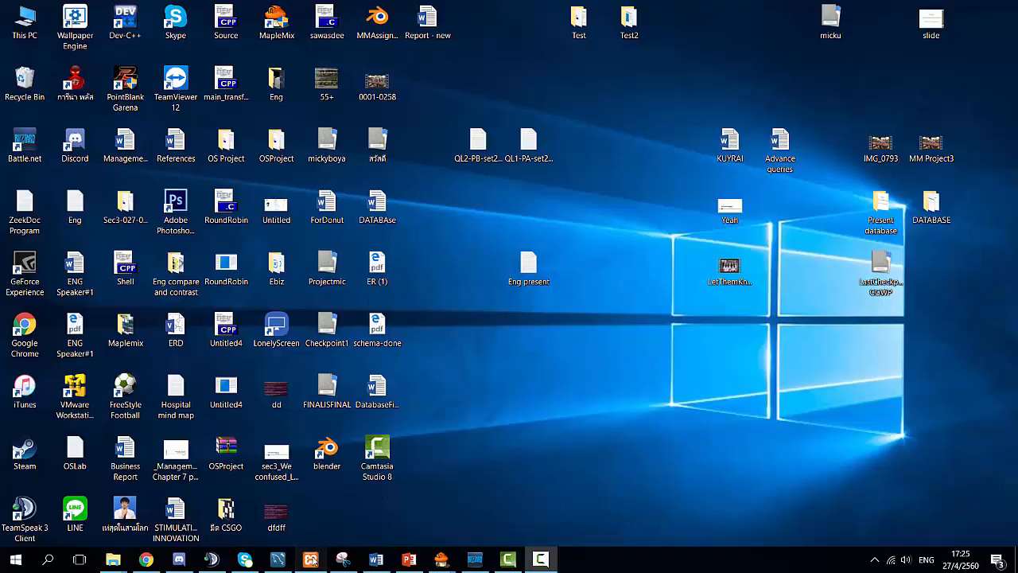
Step: In Data Import, choose Import from Self-Contained File and pick mickyboya.sql from the Desktop
{"action": "left_click", "coordinate": [304, 557]}
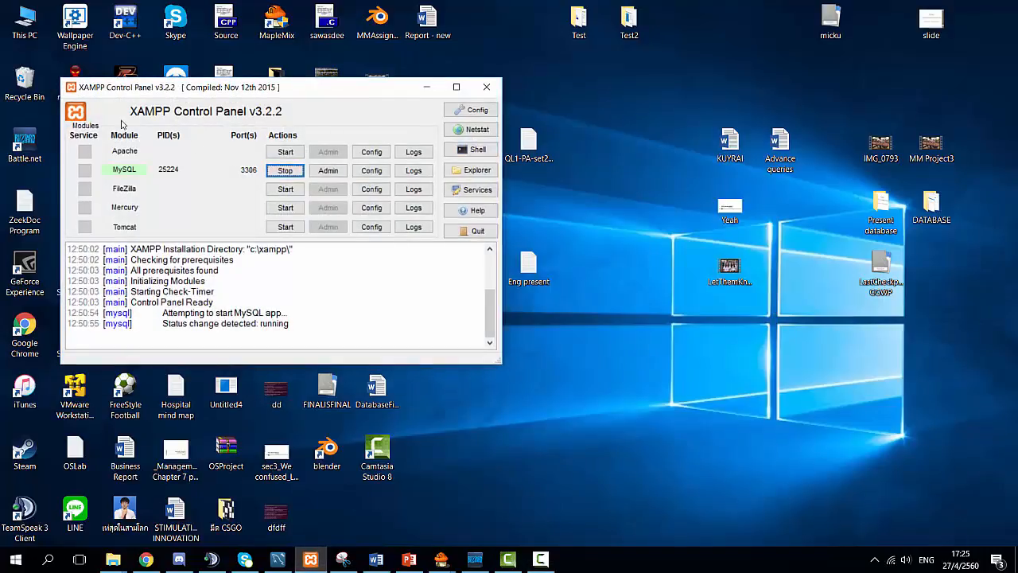
{"action": "mouse_move", "coordinate": [142, 178]}
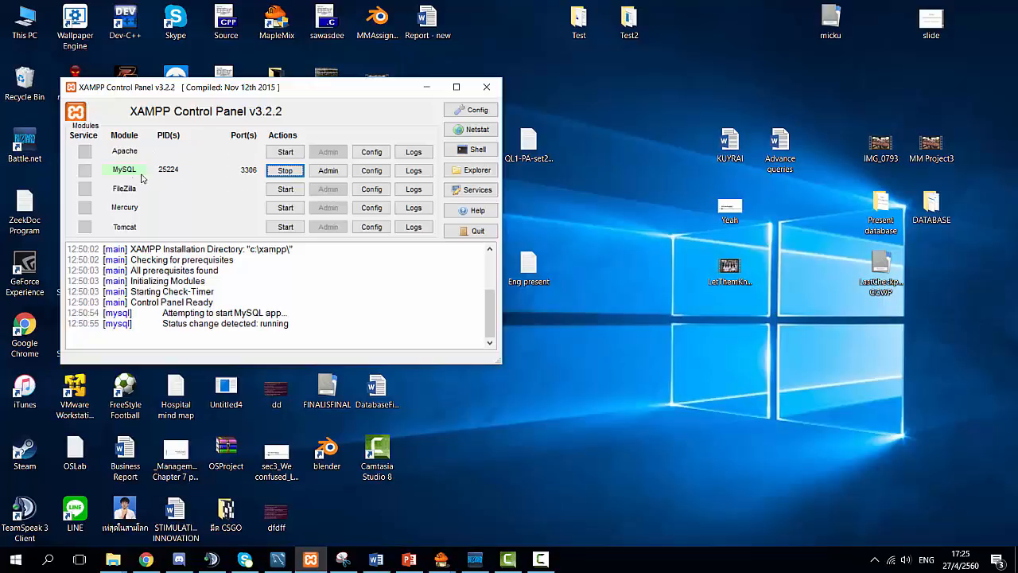
{"action": "mouse_move", "coordinate": [268, 166]}
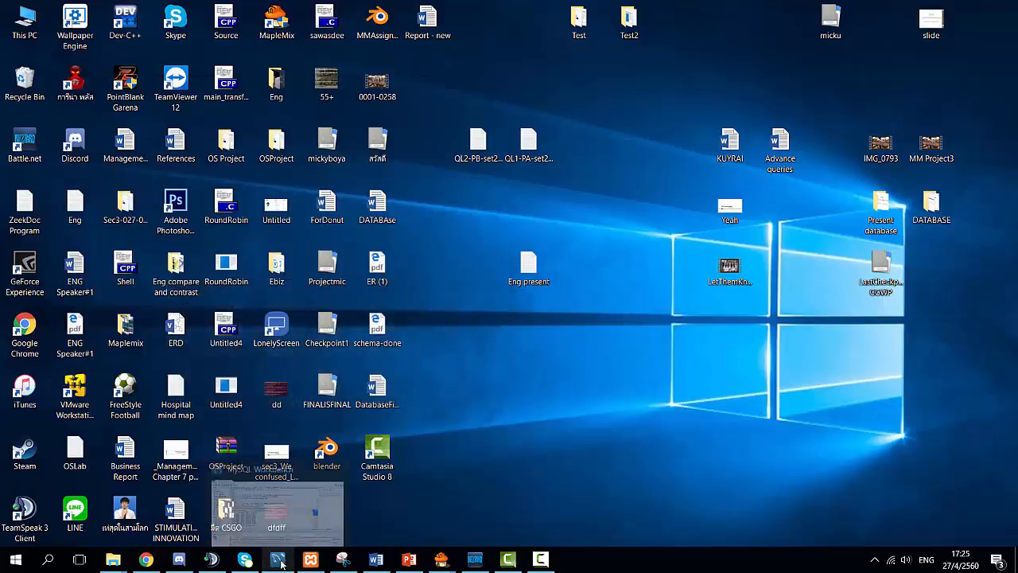
{"action": "left_click", "coordinate": [277, 560]}
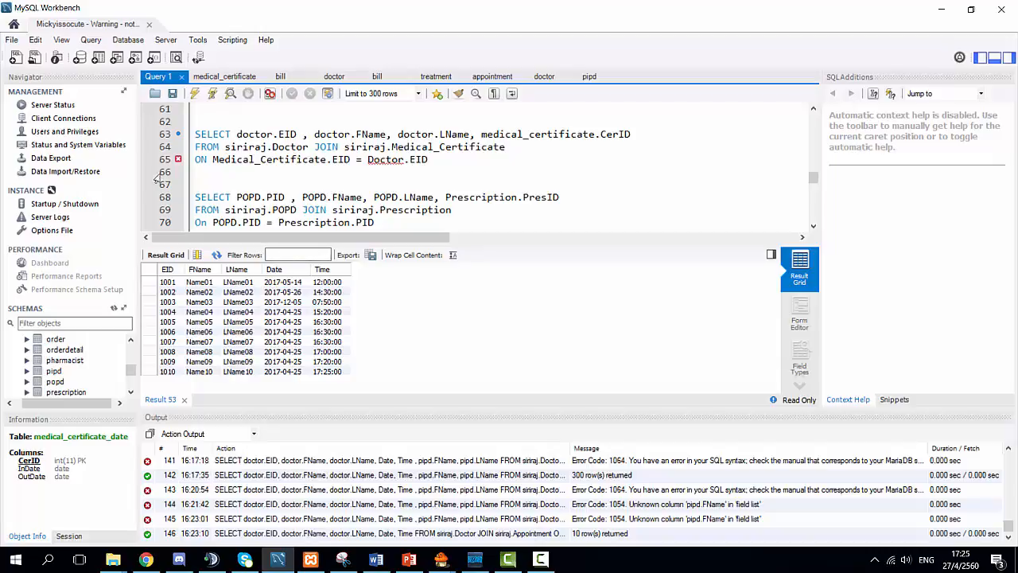
{"action": "left_click", "coordinate": [66, 171]}
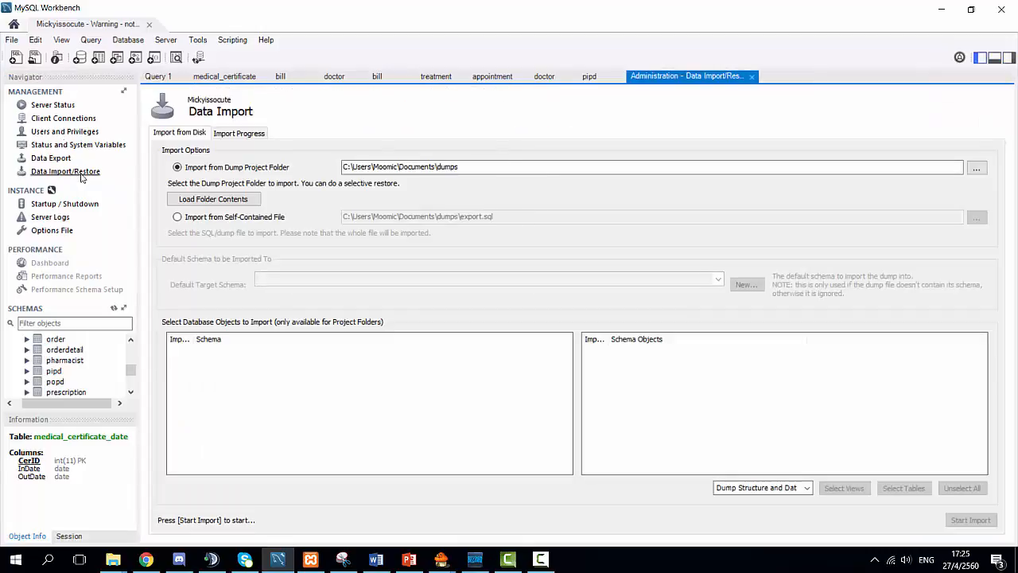
{"action": "mouse_move", "coordinate": [261, 224]}
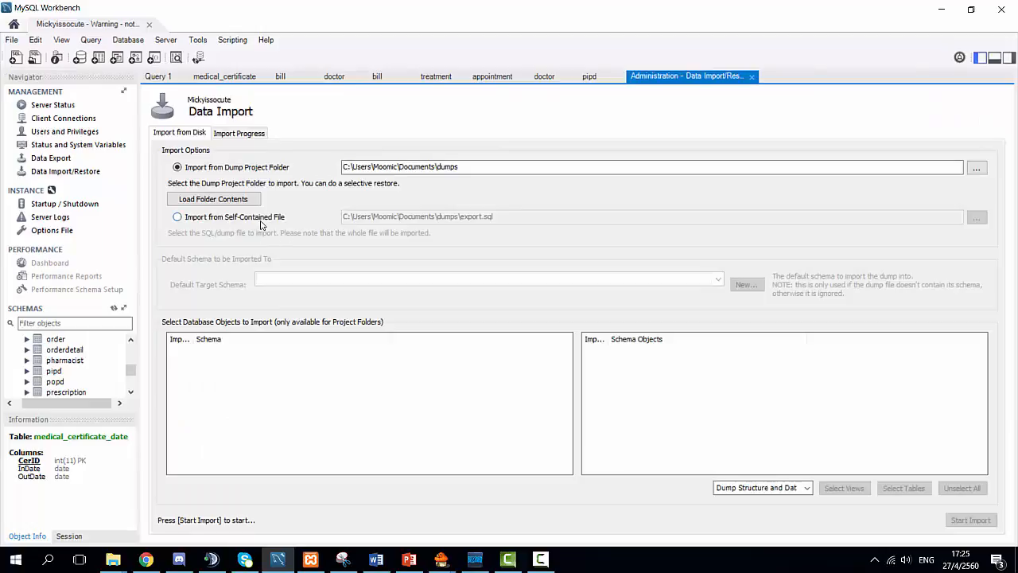
{"action": "left_click", "coordinate": [177, 216]}
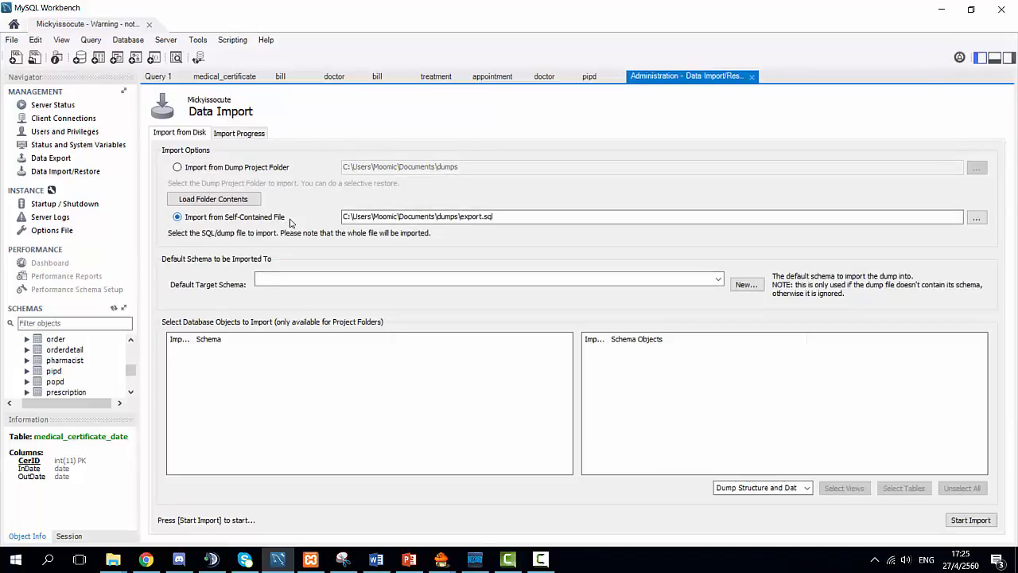
{"action": "left_click", "coordinate": [977, 217]}
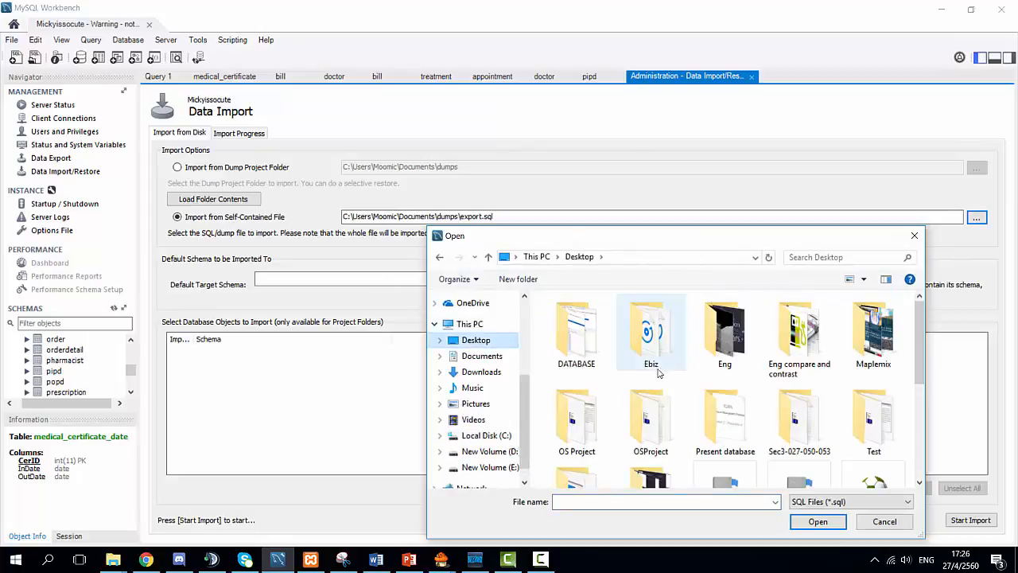
{"action": "left_click", "coordinate": [724, 353]}
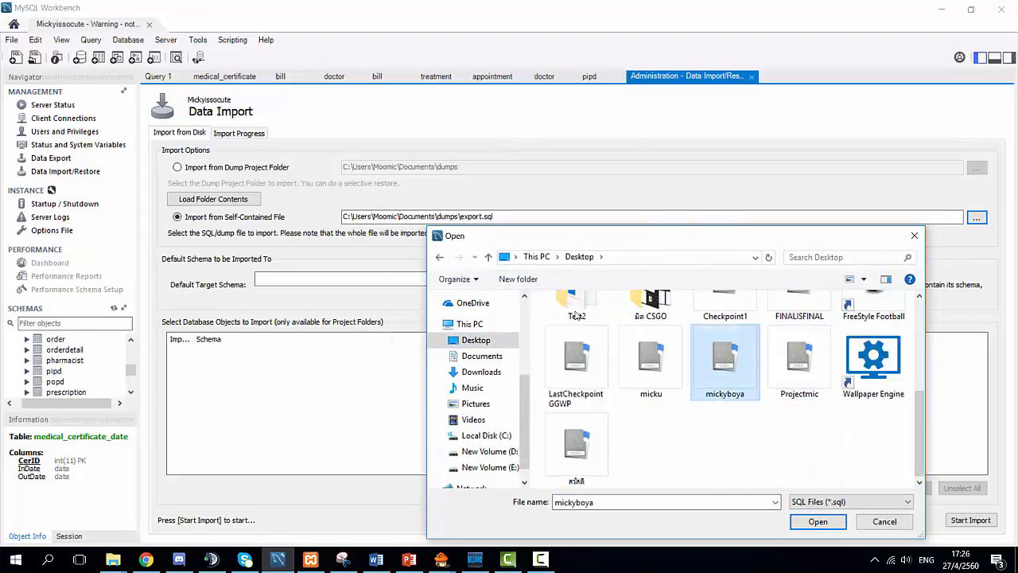
{"action": "left_click", "coordinate": [818, 520]}
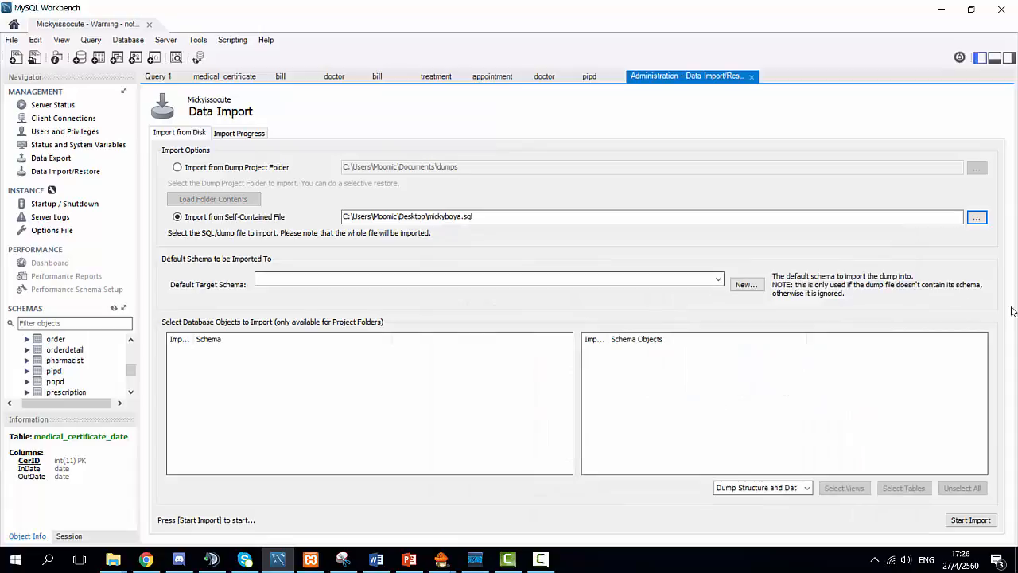
{"action": "mouse_move", "coordinate": [549, 384]}
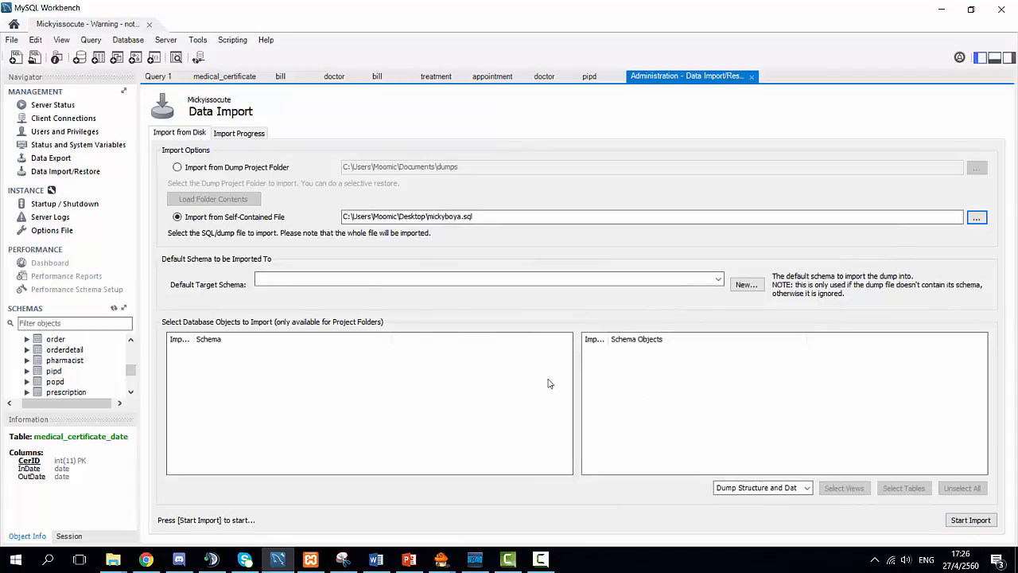
{"action": "mouse_move", "coordinate": [72, 371]}
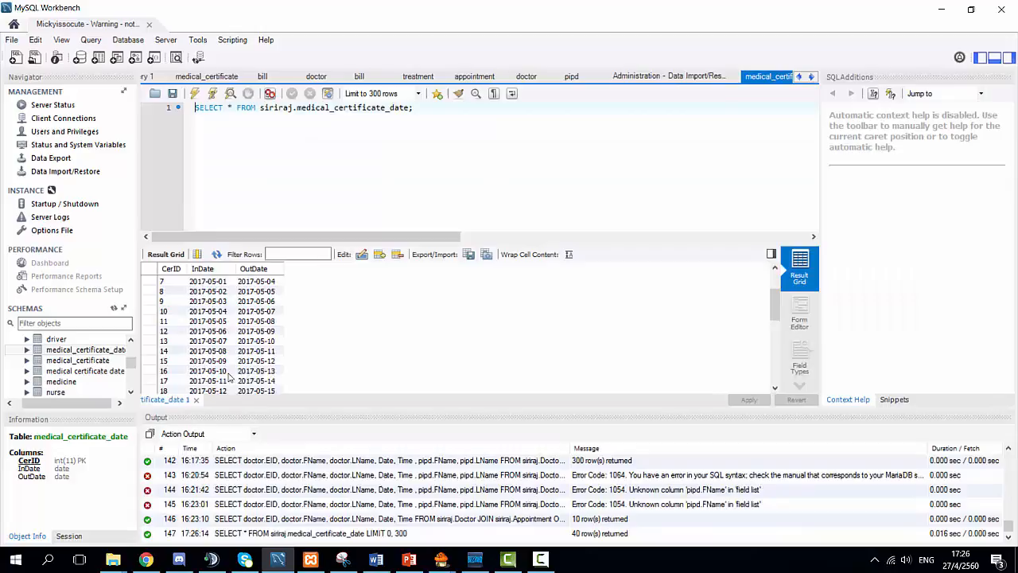
{"action": "scroll", "scroll_direction": "down", "scroll_amount": 3}
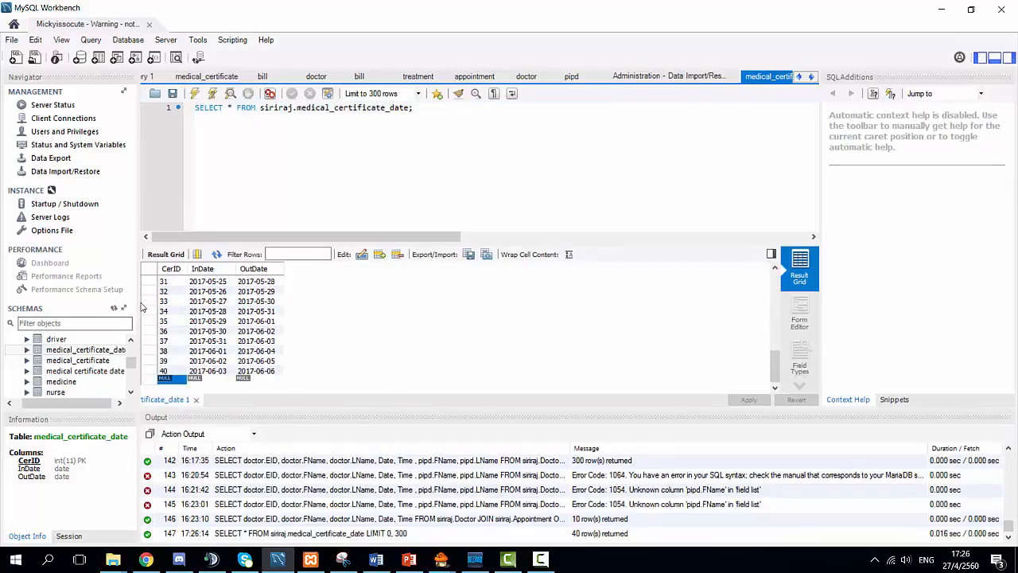
{"action": "mouse_move", "coordinate": [198, 398]}
{"action": "type", "text": "41"}
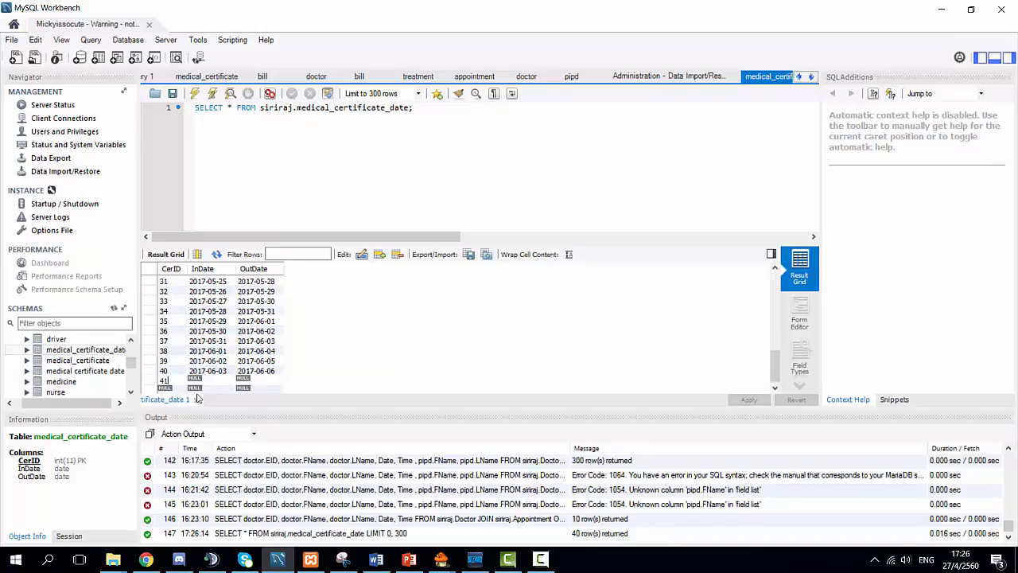
{"action": "type", "text": "2017-03"}
{"action": "type", "text": "2017-06-07"}
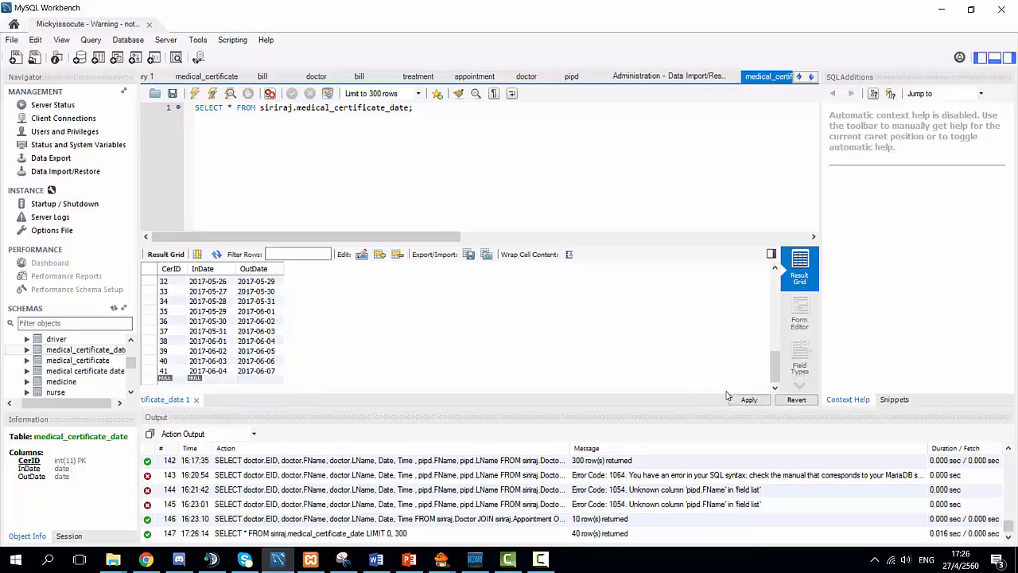
{"action": "left_click", "coordinate": [749, 399]}
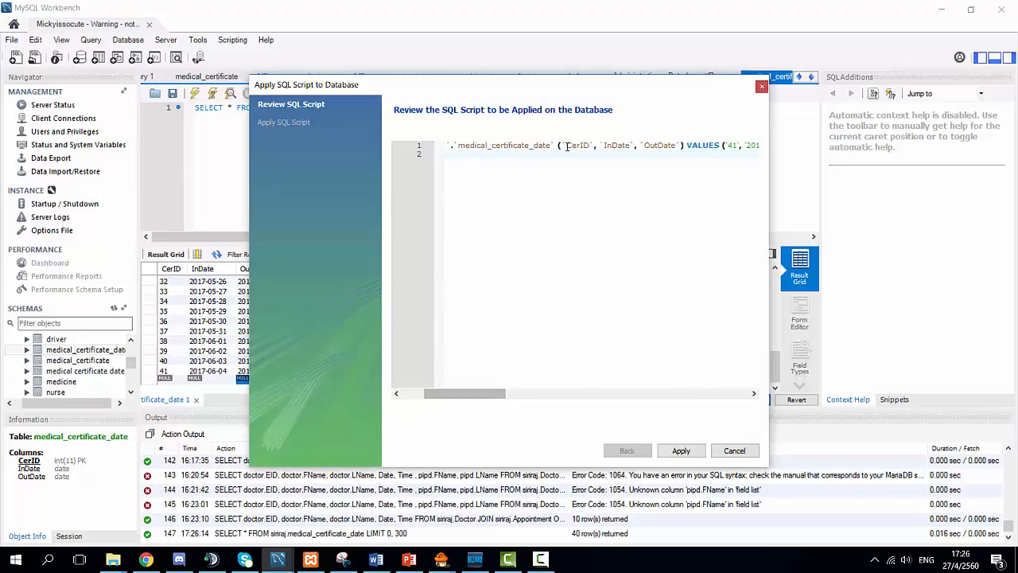
{"action": "left_click_drag", "start_coordinate": [463, 393], "coordinate": [523, 393]}
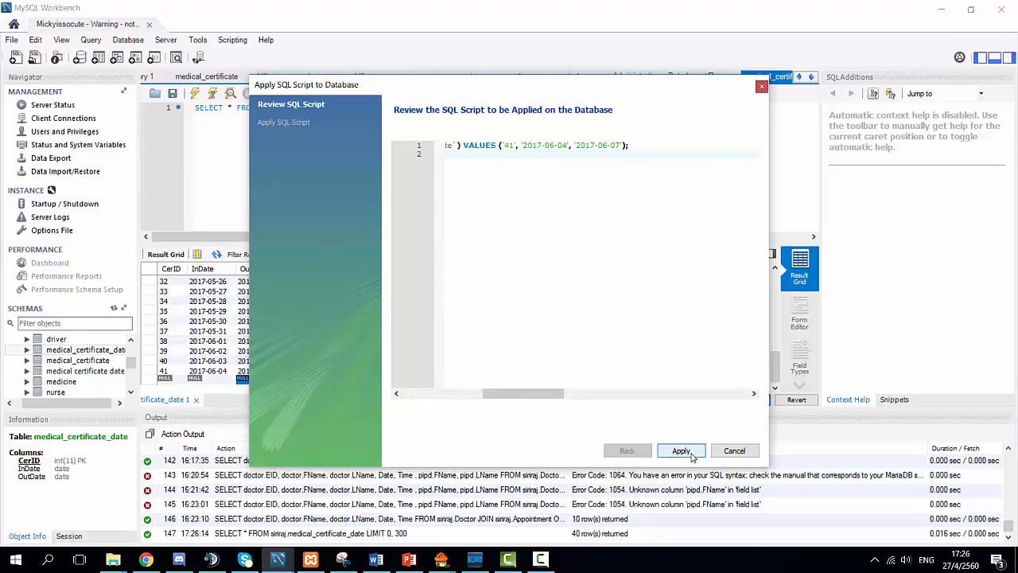
{"action": "left_click", "coordinate": [681, 450]}
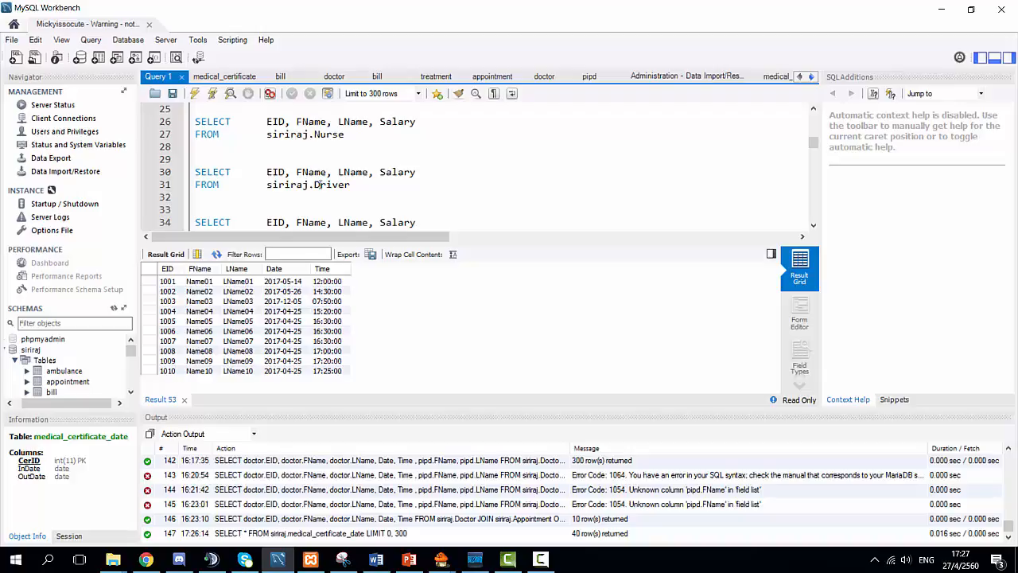
Step: Execute SELECT EID, FName, LName, Salary FROM siriraj.Driver and review the ten rows
{"action": "left_click_drag", "start_coordinate": [267, 172], "coordinate": [350, 185]}
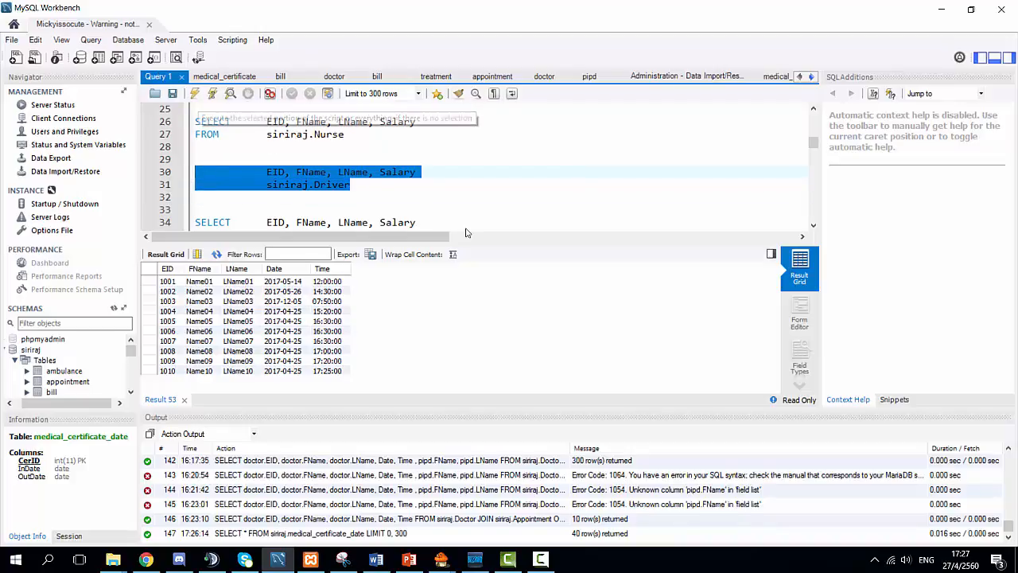
{"action": "mouse_move", "coordinate": [195, 93]}
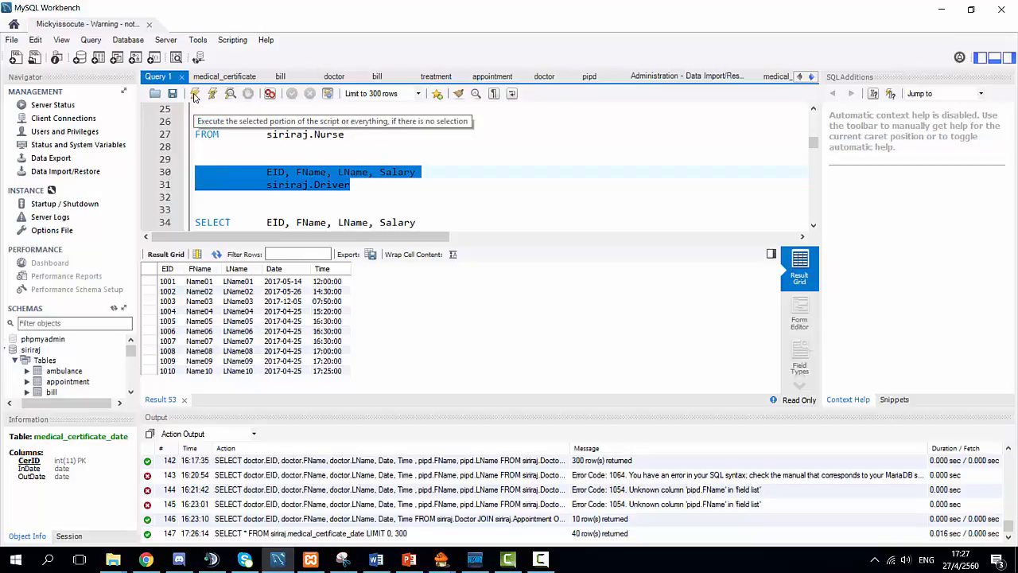
{"action": "left_click", "coordinate": [194, 93]}
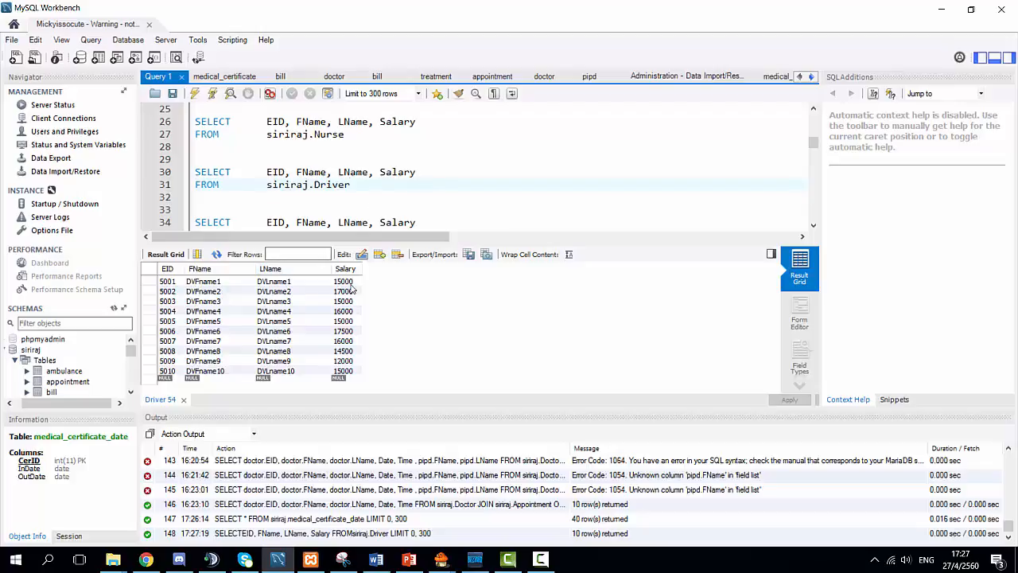
{"action": "scroll", "scroll_direction": "down", "scroll_amount": 3}
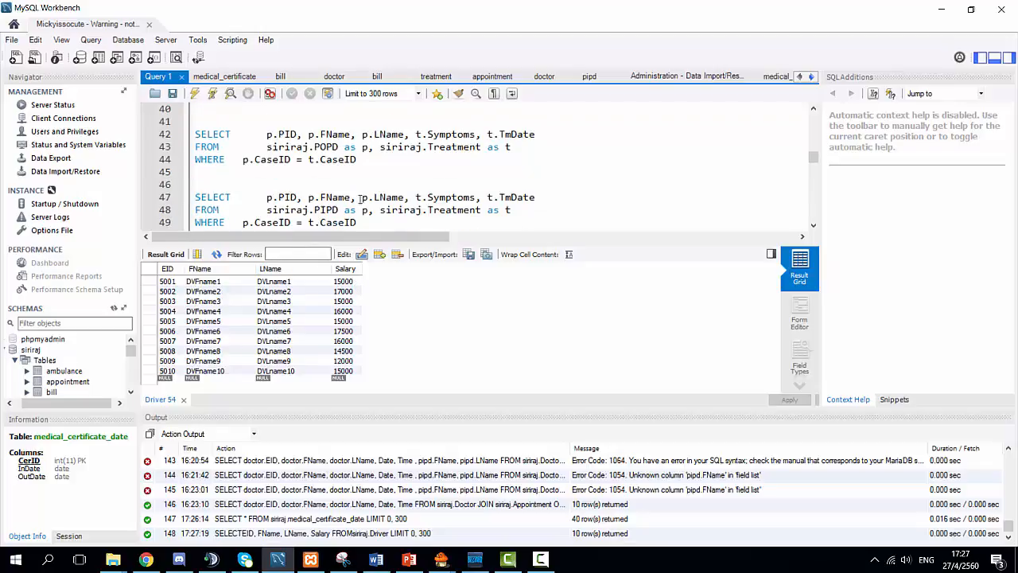
Step: Execute the selected Doctor JOIN Appointment query filtered to the Dental department
{"action": "scroll", "scroll_direction": "down", "scroll_amount": 3}
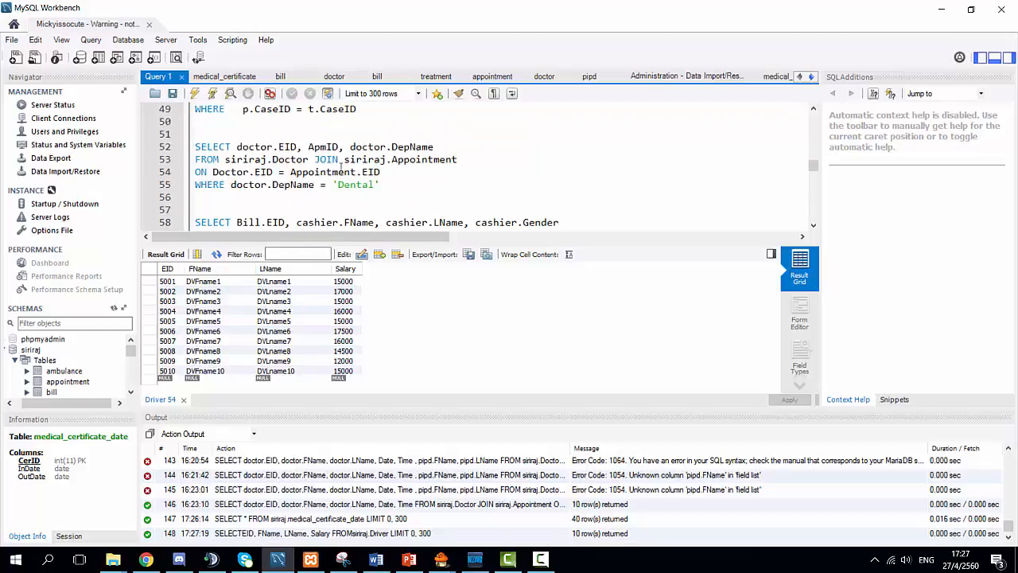
{"action": "left_click_drag", "start_coordinate": [194, 146], "coordinate": [379, 185]}
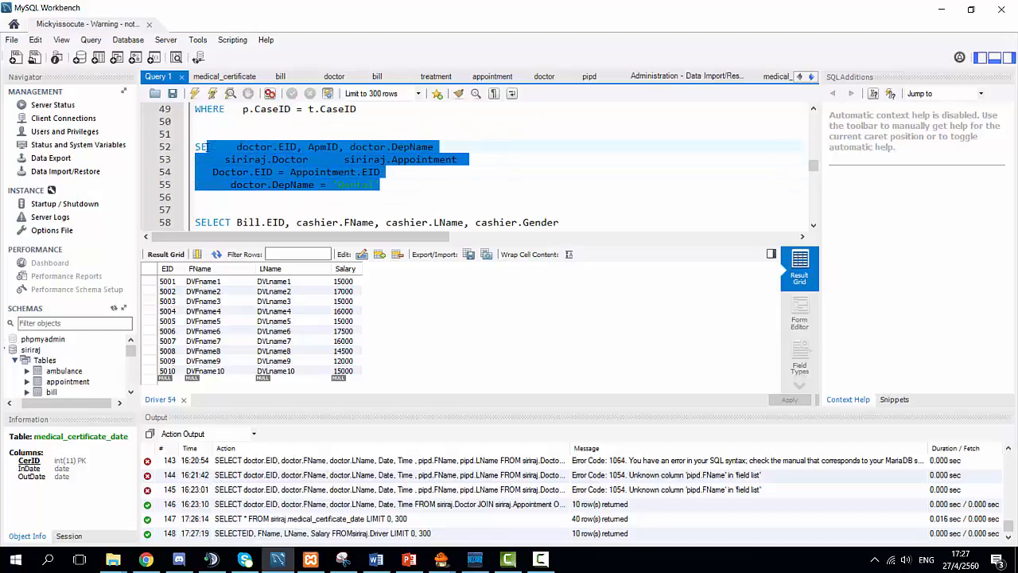
{"action": "left_click", "coordinate": [391, 184]}
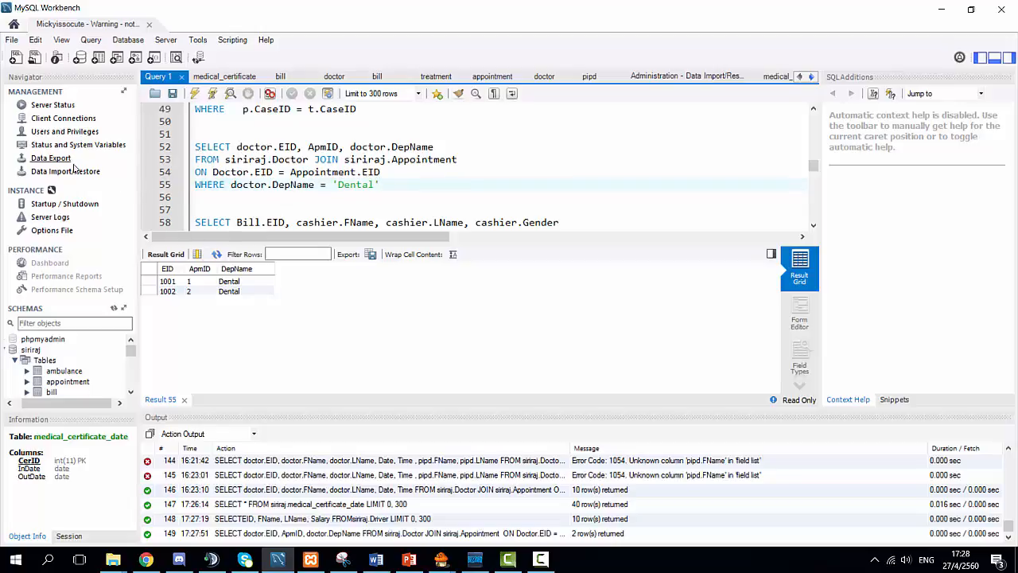
Step: In Data Export, save the self-contained export file as Databasee in the Desktop folder
{"action": "left_click", "coordinate": [50, 158]}
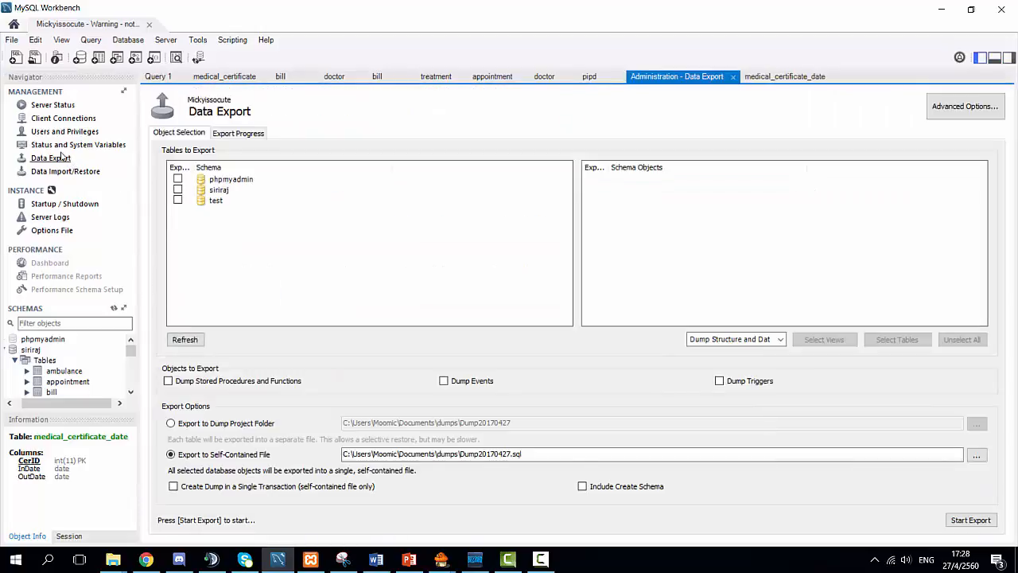
{"action": "mouse_move", "coordinate": [369, 243]}
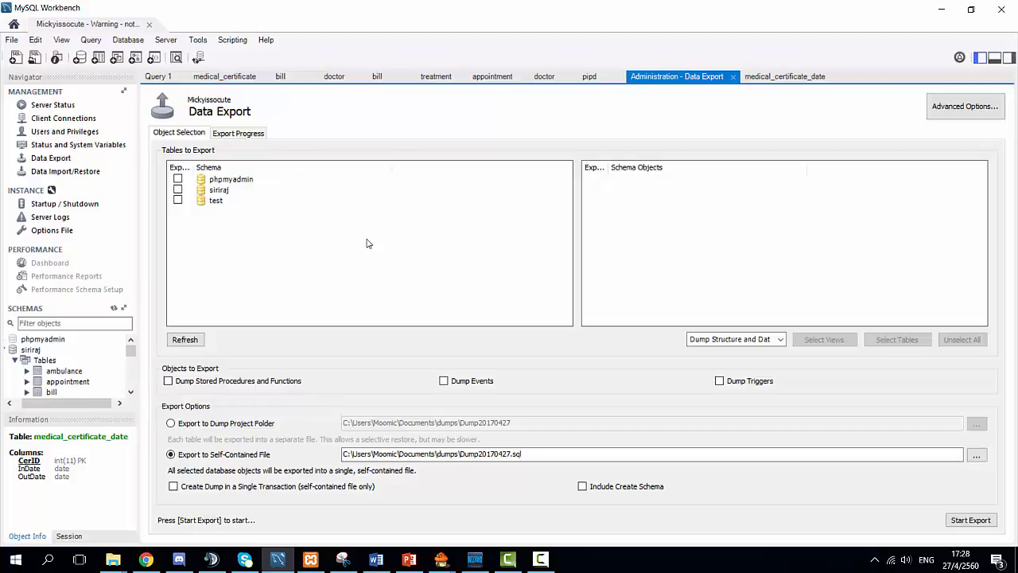
{"action": "mouse_move", "coordinate": [264, 362]}
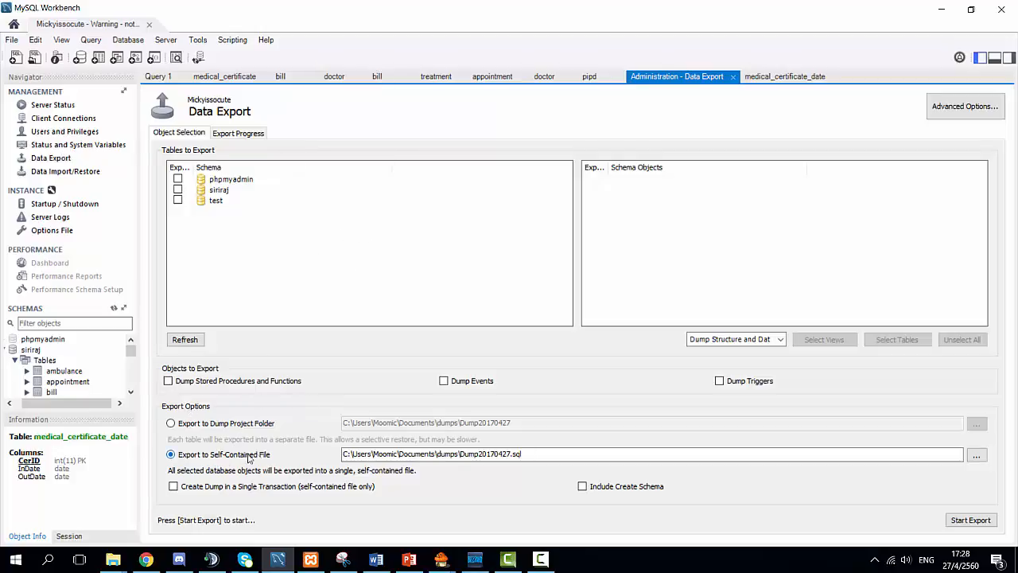
{"action": "left_click", "coordinate": [975, 454]}
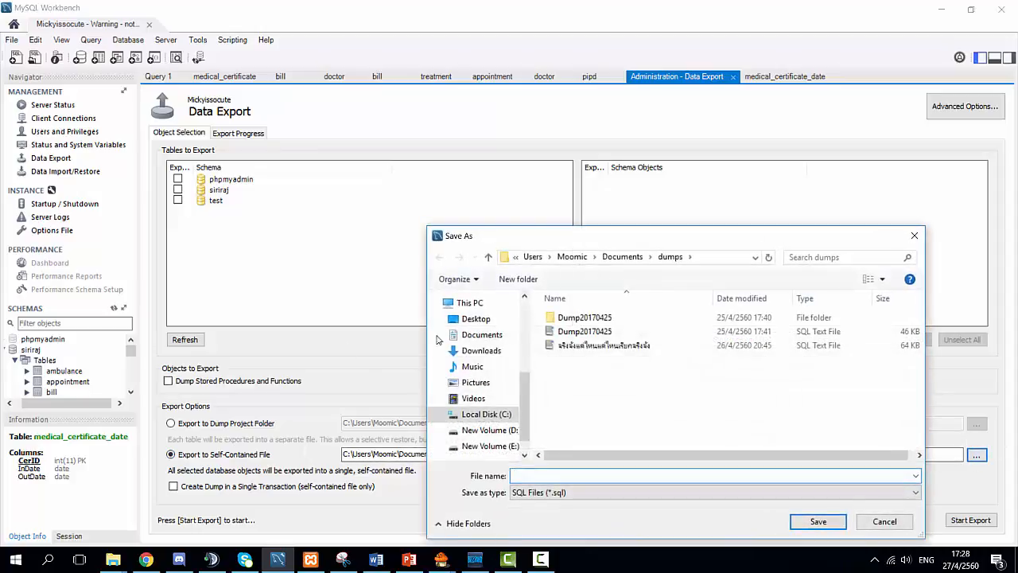
{"action": "left_click", "coordinate": [476, 318]}
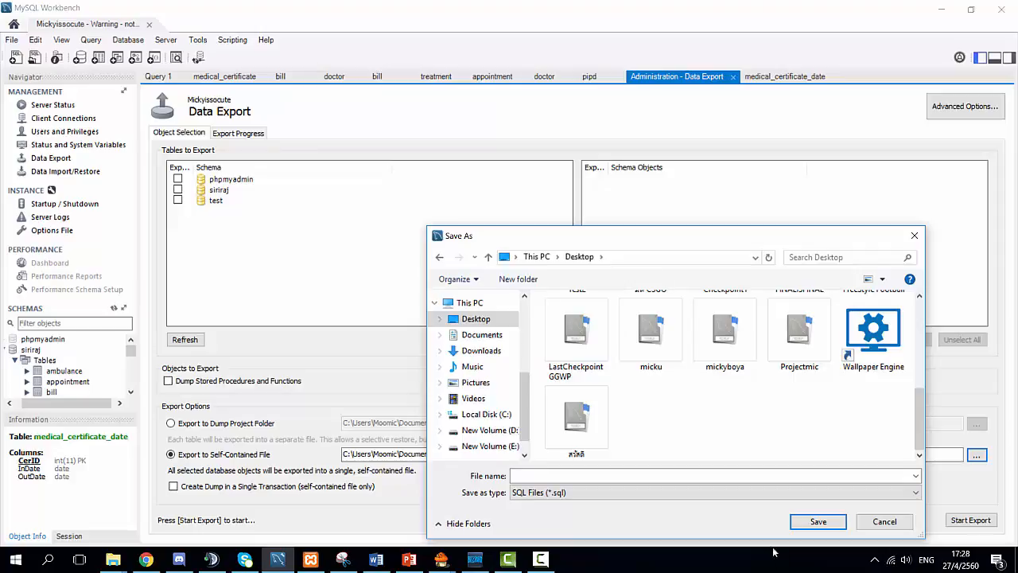
{"action": "left_click", "coordinate": [712, 475]}
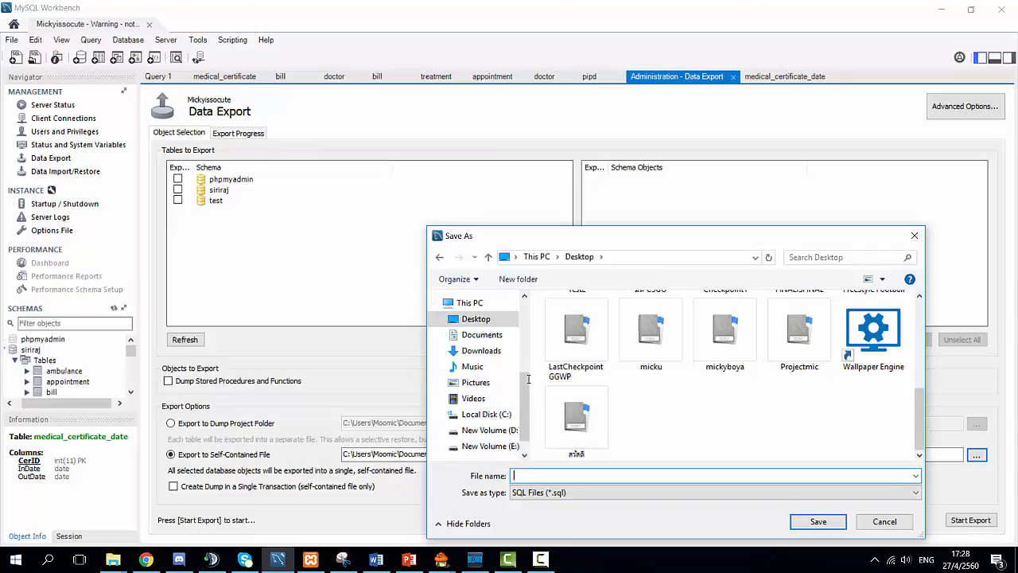
{"action": "type", "text": "D"}
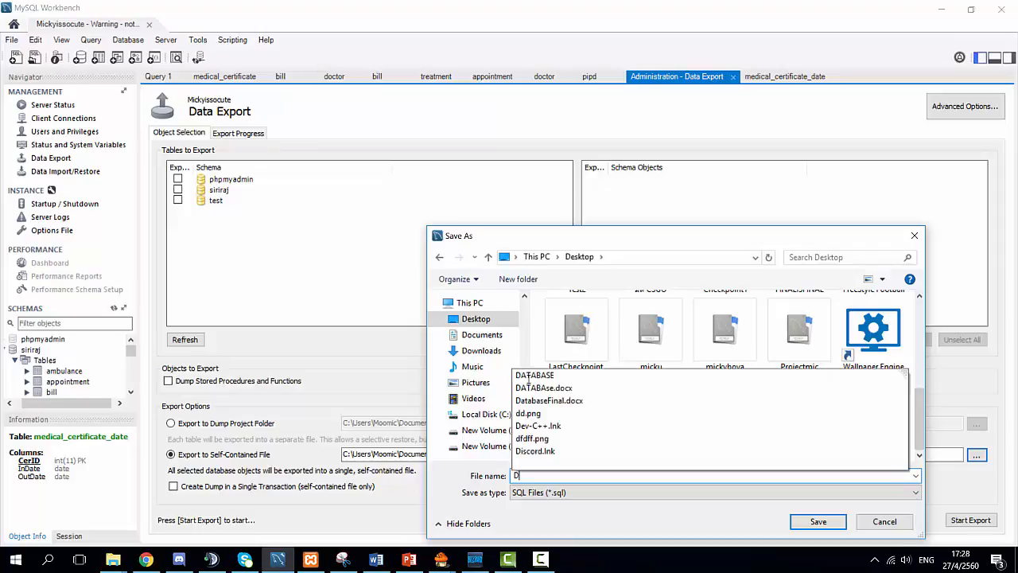
{"action": "type", "text": "atabasee"}
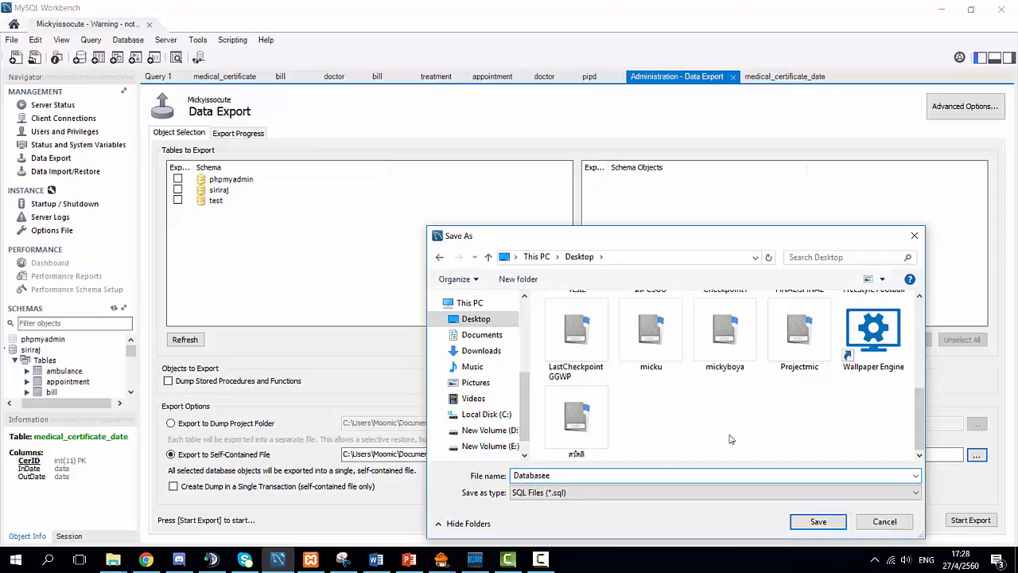
{"action": "left_click", "coordinate": [816, 521]}
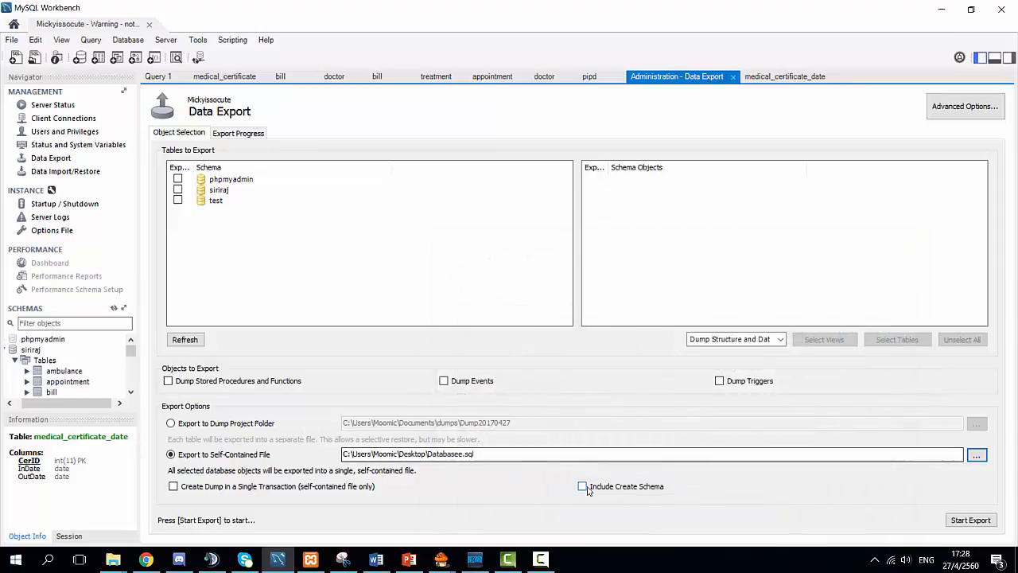
Step: Include Create Schema and start the export, continuing past the mysqldump version warning twice
{"action": "left_click", "coordinate": [583, 486]}
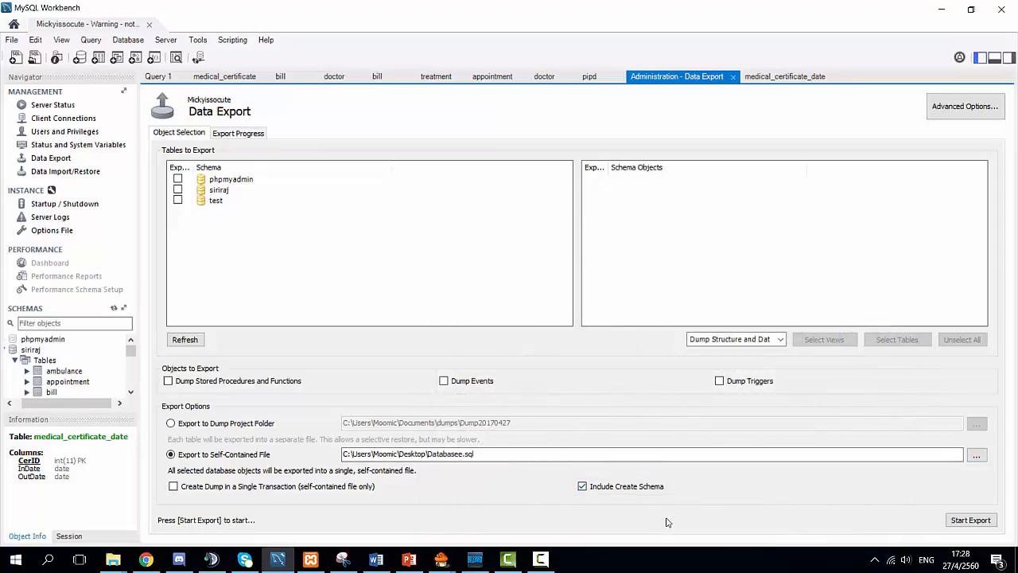
{"action": "left_click", "coordinate": [971, 520]}
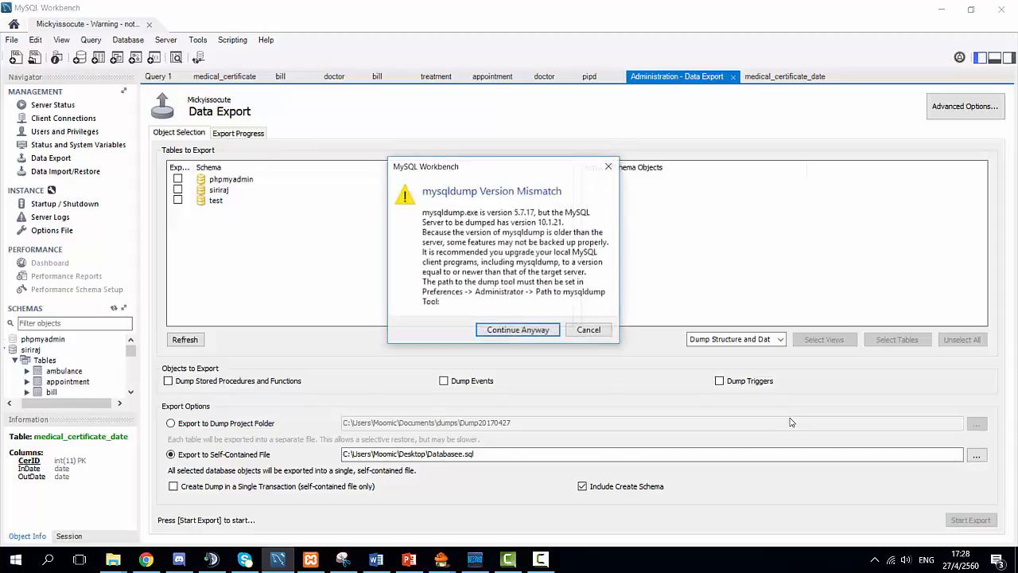
{"action": "left_click", "coordinate": [518, 330]}
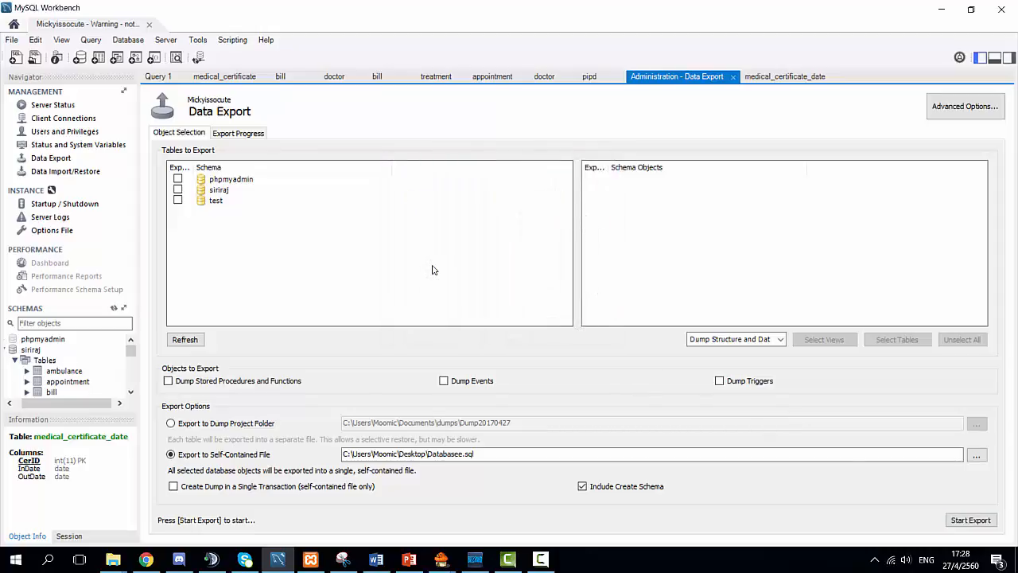
{"action": "left_click", "coordinate": [970, 519]}
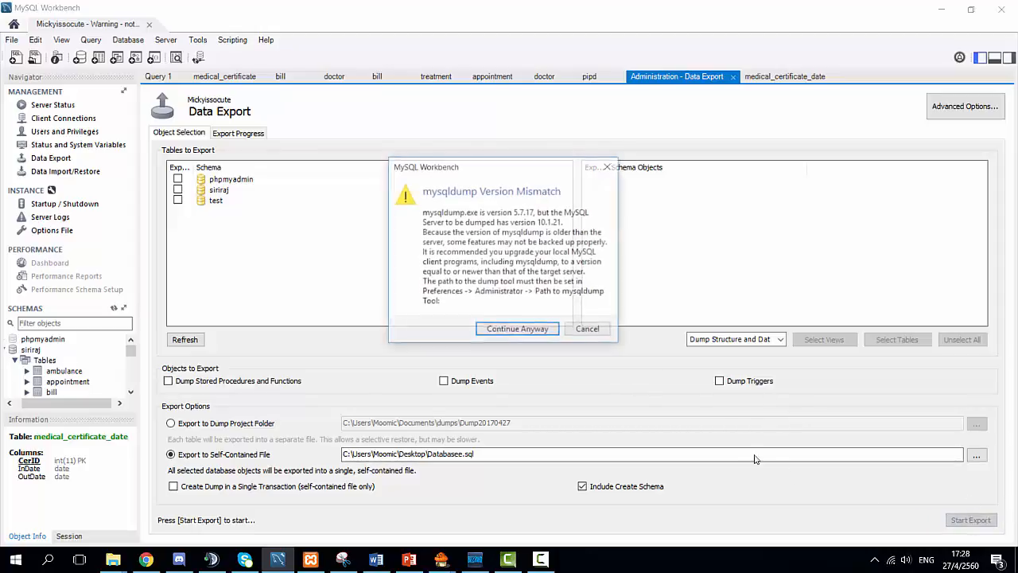
{"action": "left_click", "coordinate": [517, 328]}
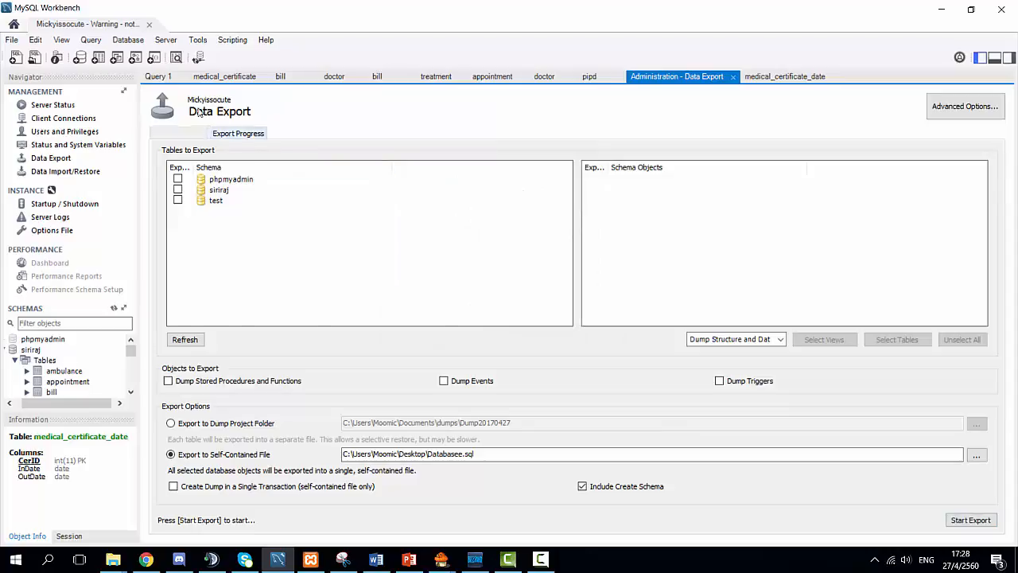
{"action": "left_click", "coordinate": [970, 520]}
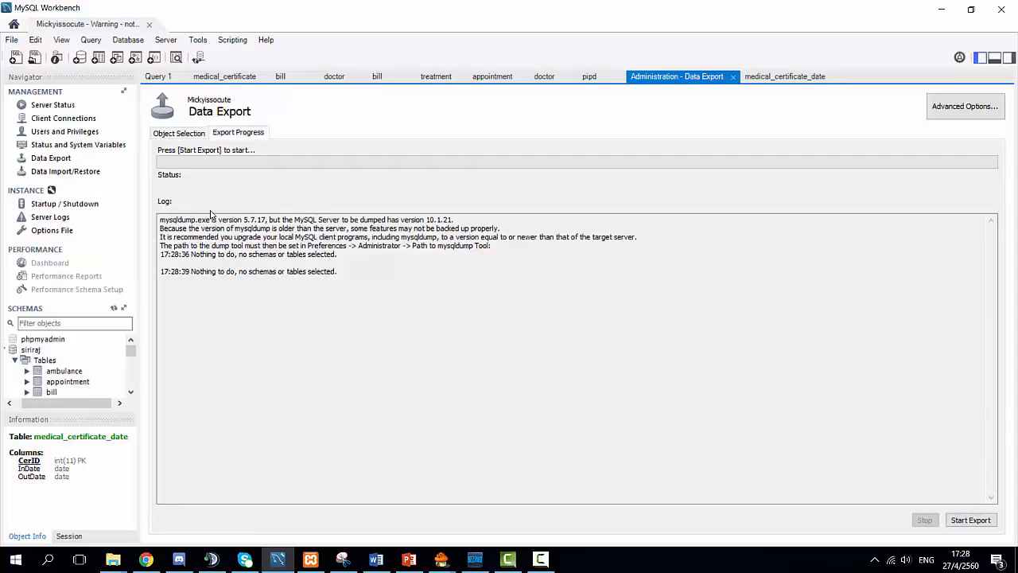
{"action": "mouse_move", "coordinate": [462, 120]}
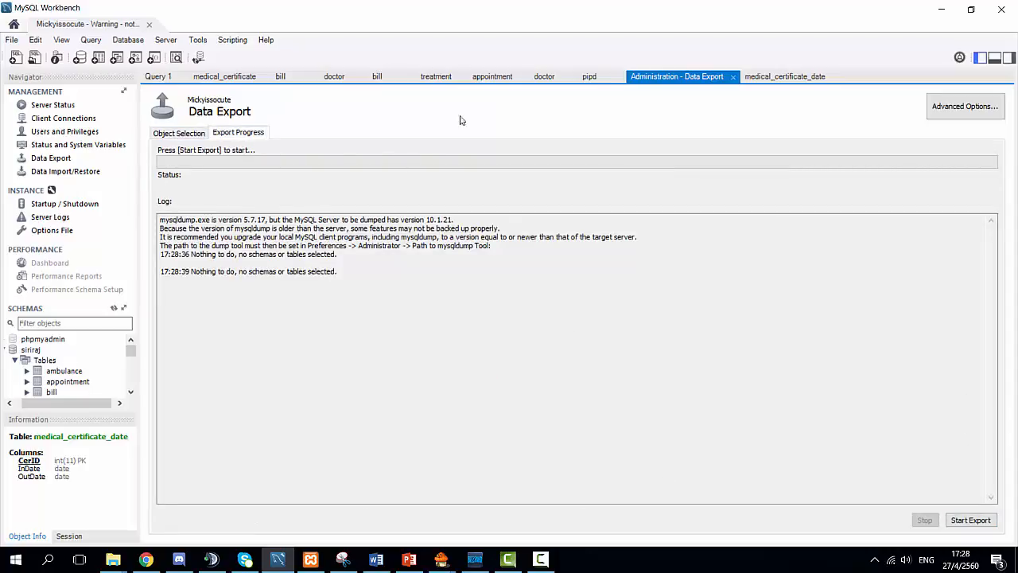
{"action": "mouse_move", "coordinate": [946, 26]}
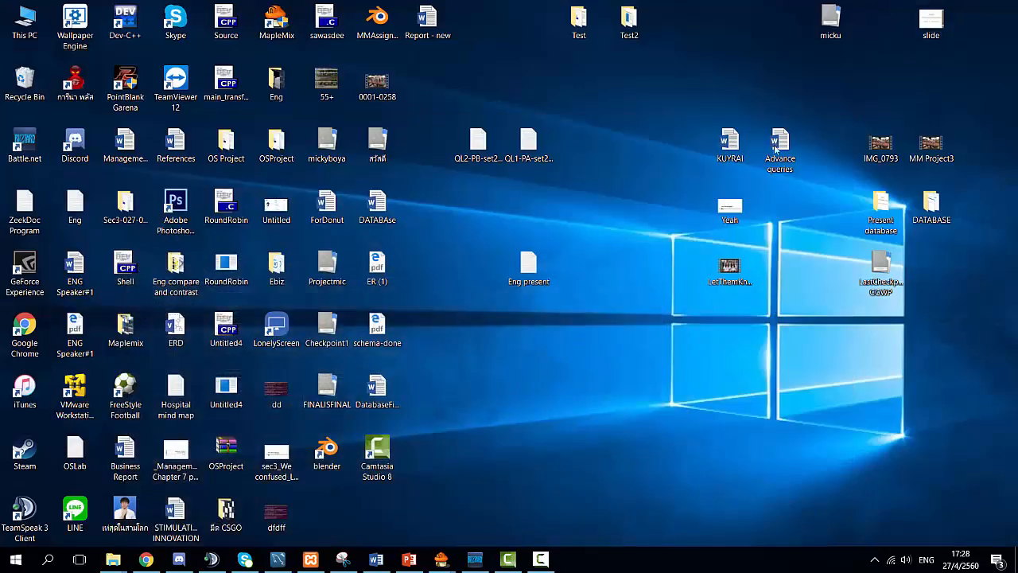
{"action": "mouse_move", "coordinate": [700, 189]}
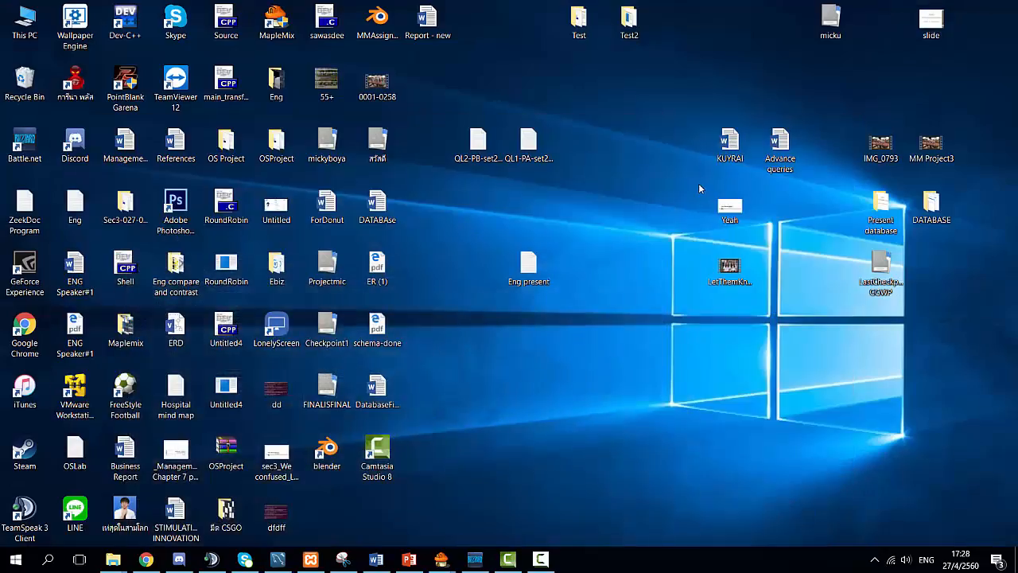